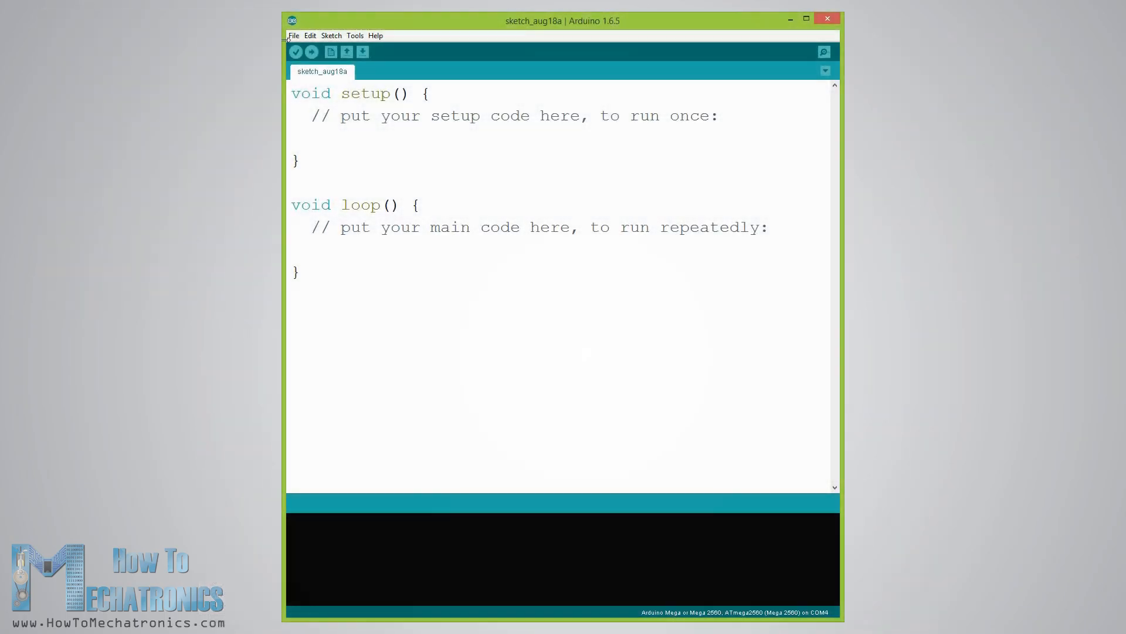
Step: Open the DS3231_Serial_Easy example sketch from the DS3231 library examples
click(293, 35)
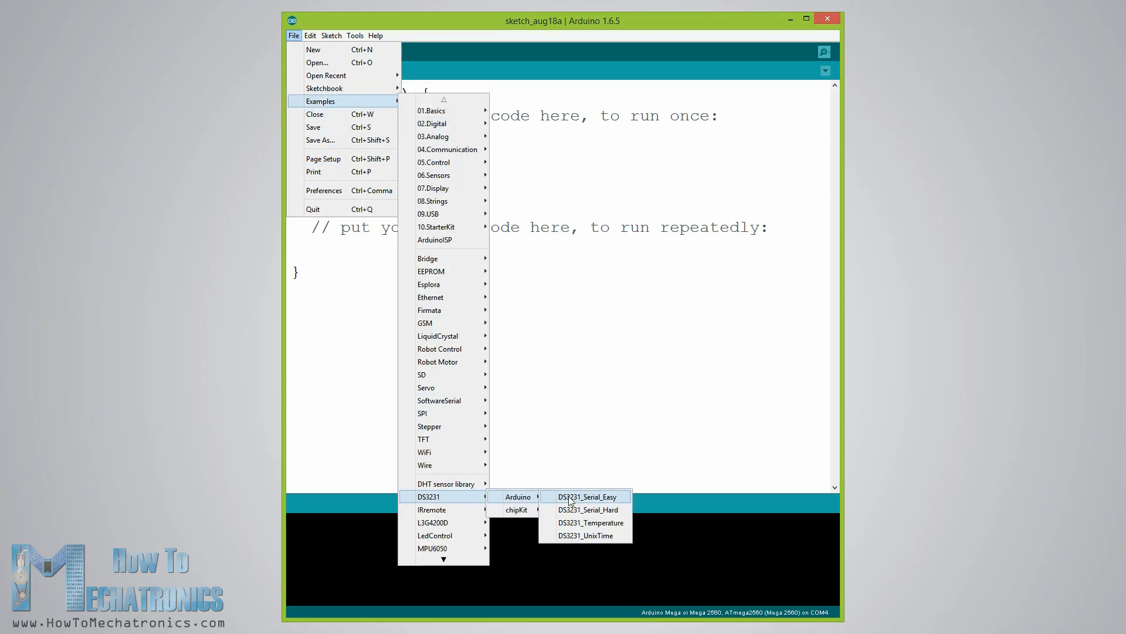
click(587, 497)
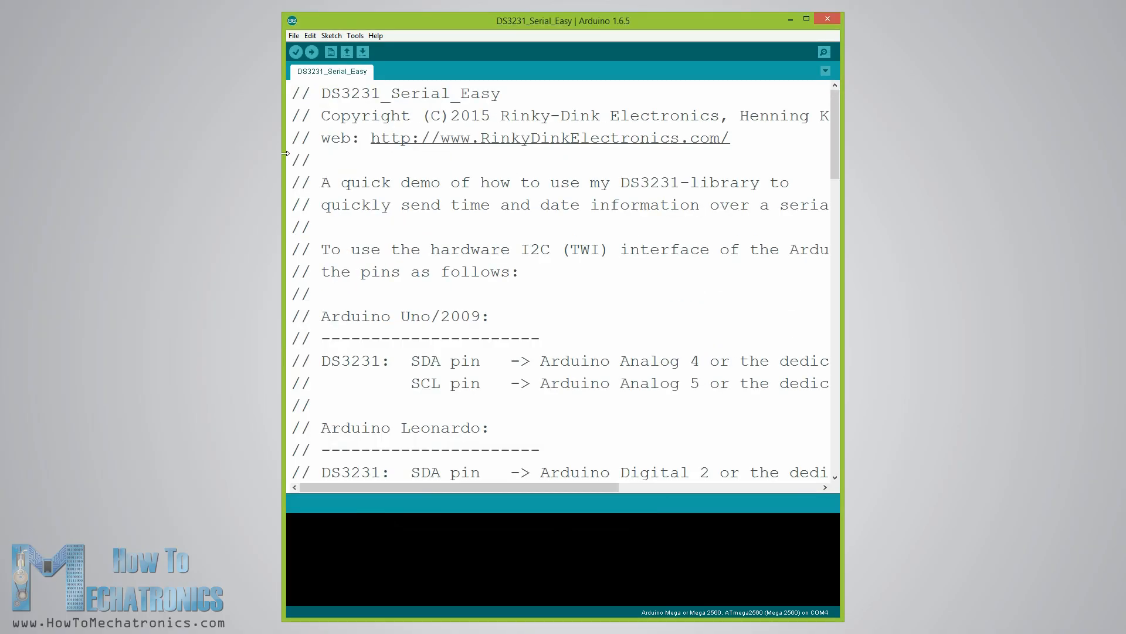
scroll(down, 3)
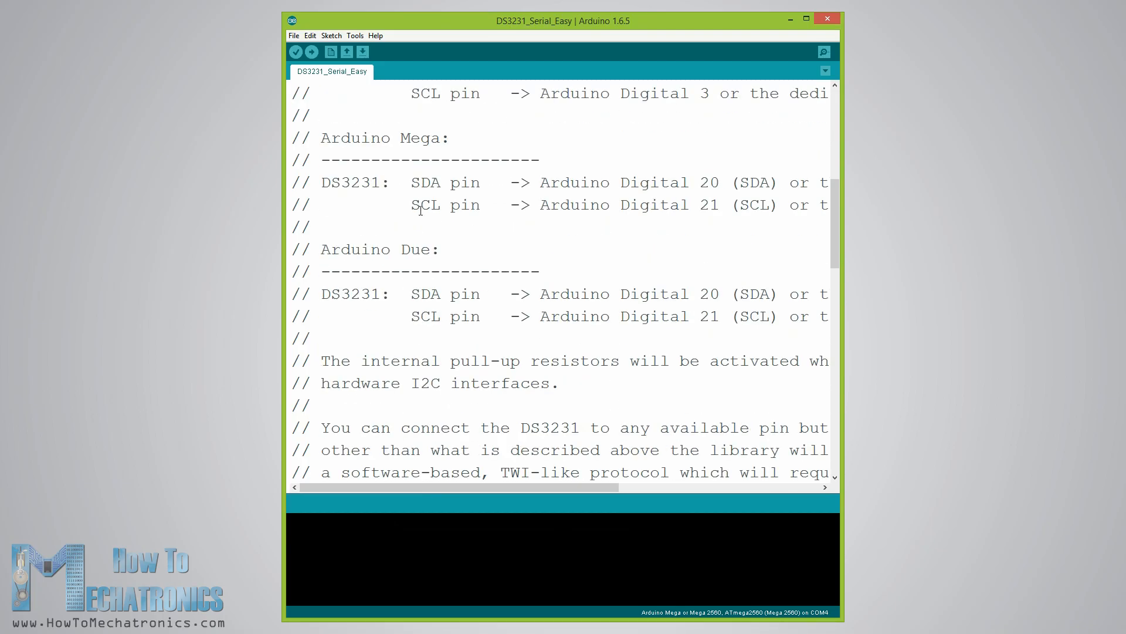
scroll(down, 3)
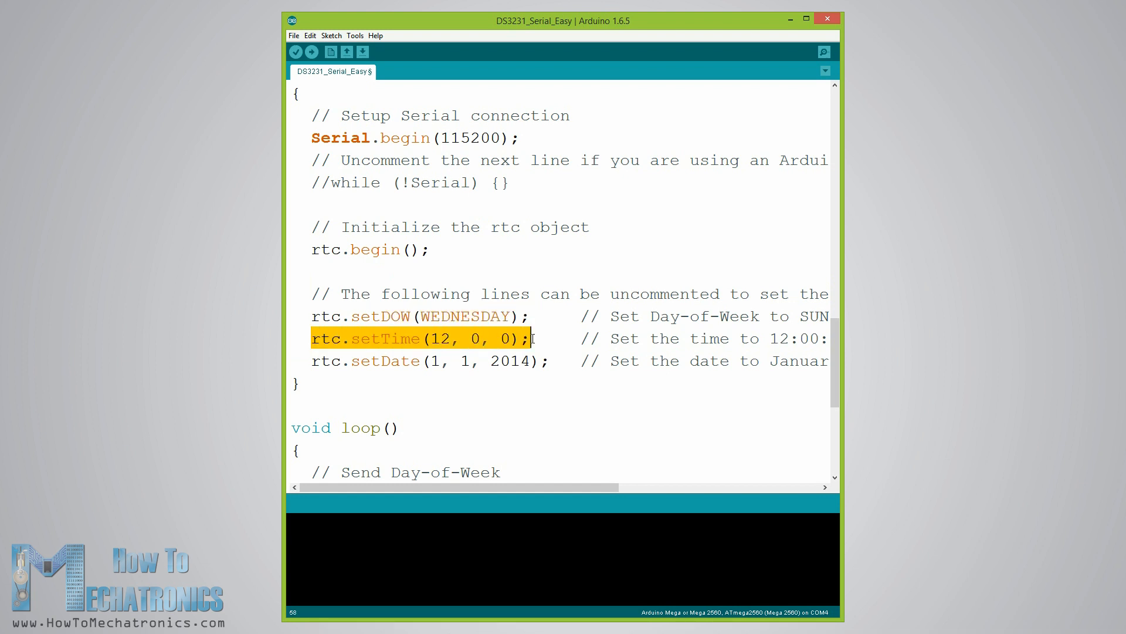
Step: Edit setup() to rtc.setTime(12, 50, 30) and rtc.setDate(17, 8, 2016)
click(443, 338)
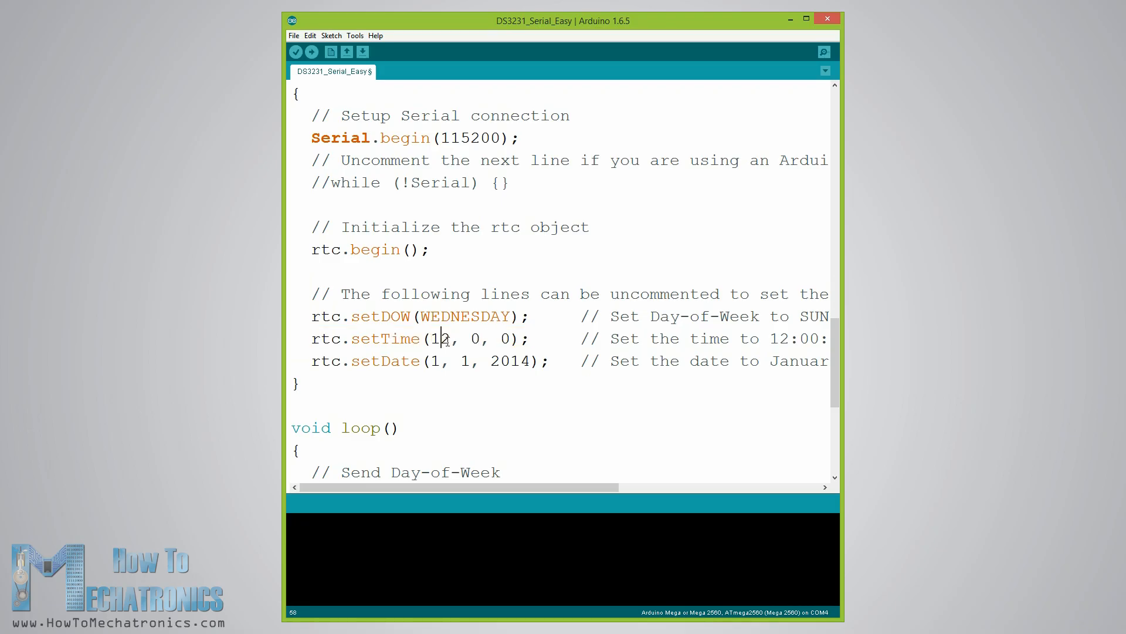
text(50)
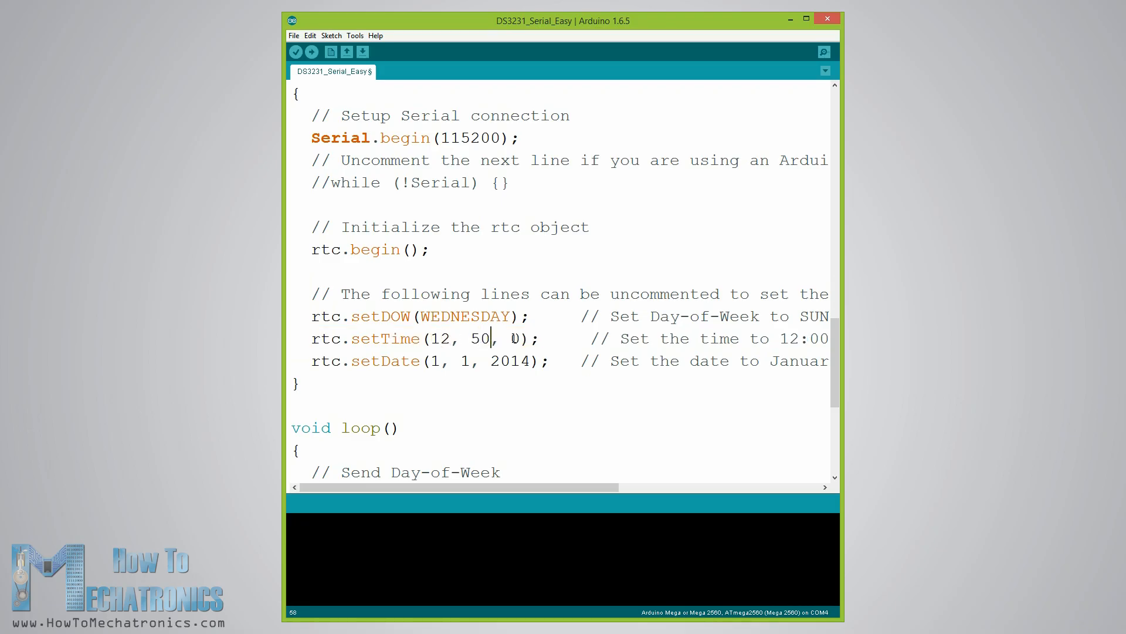
text(30)
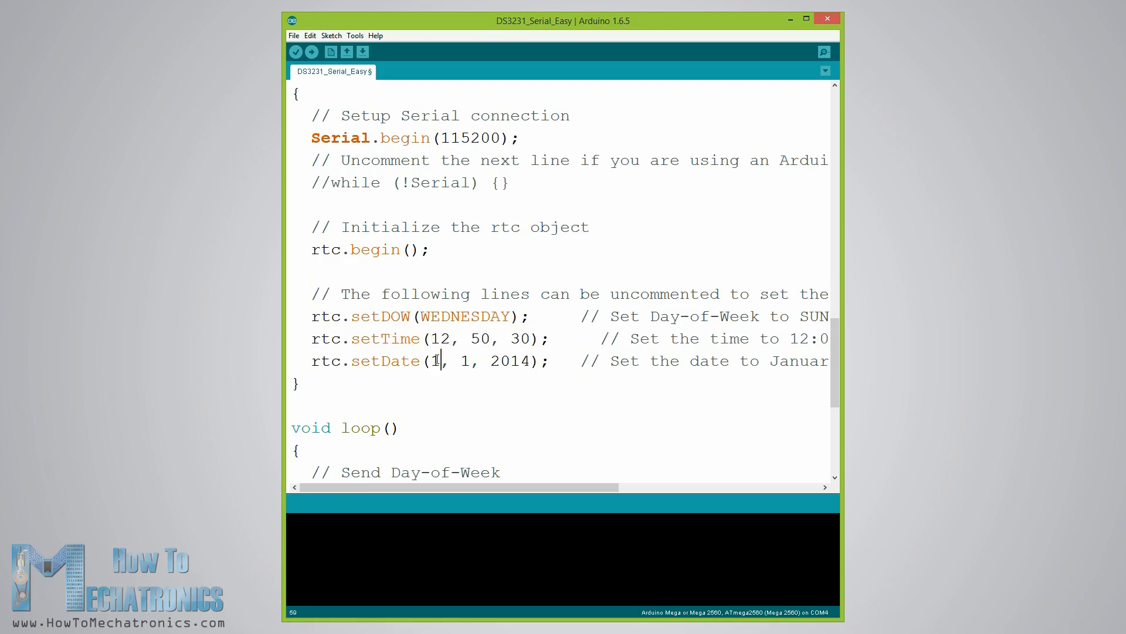
text(7)
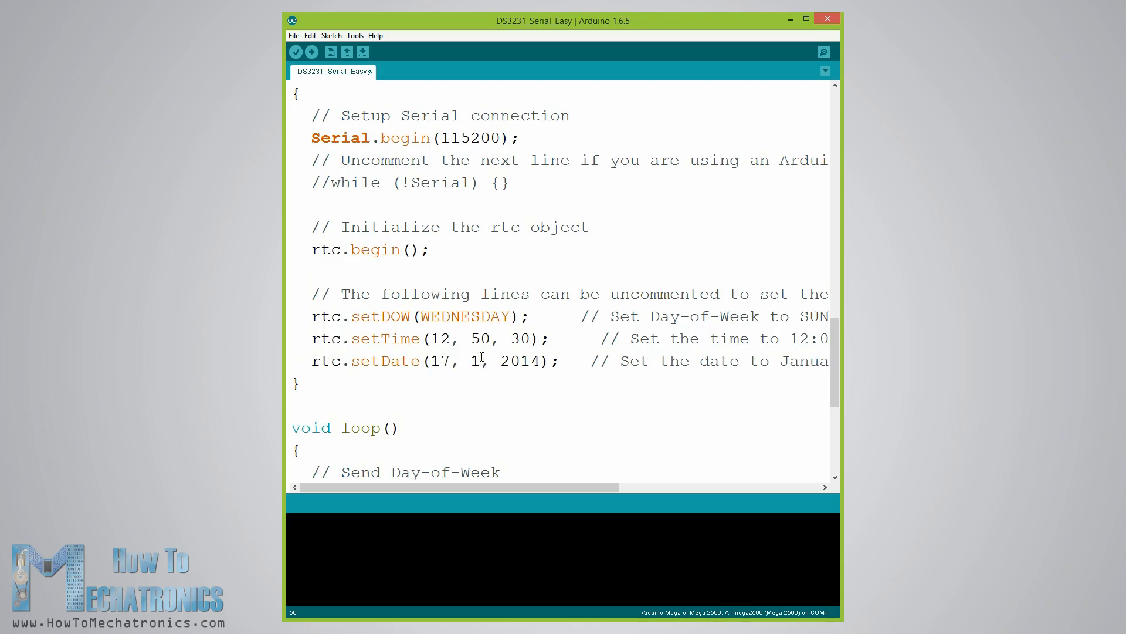
text(8)
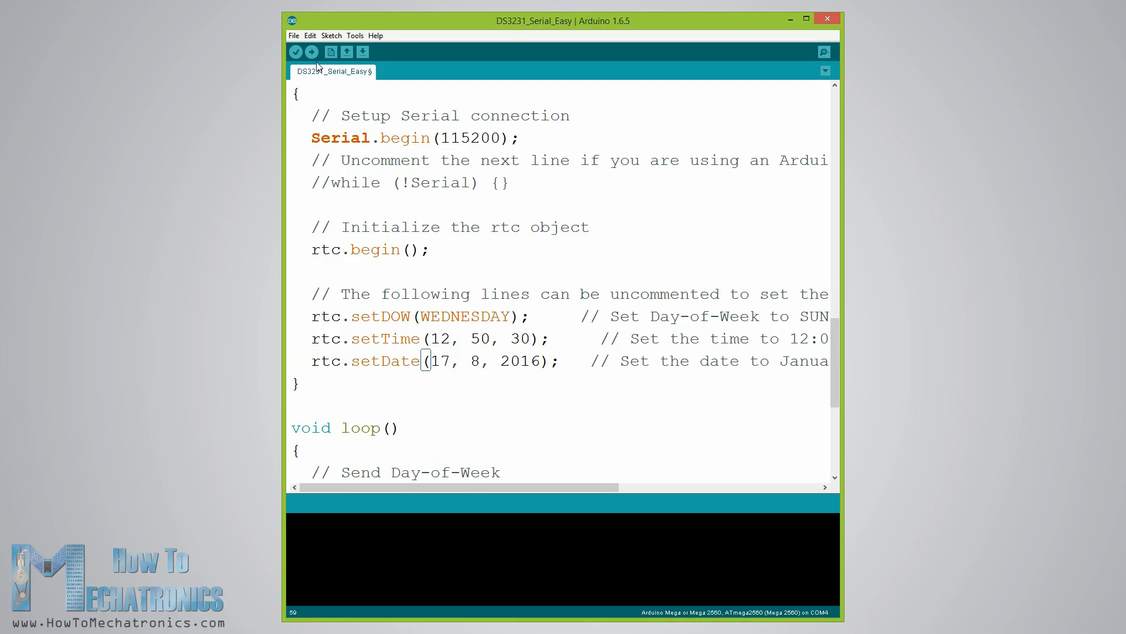
Step: Upload the sketch, then upload again with setDOW, setTime and setDate commented out
click(311, 52)
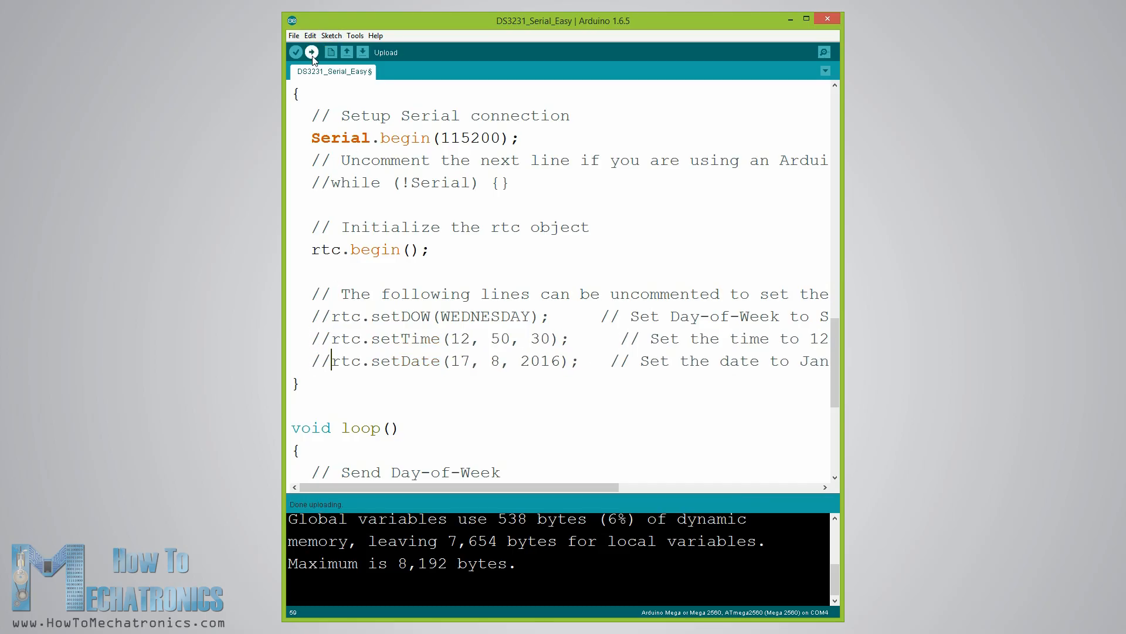
click(312, 52)
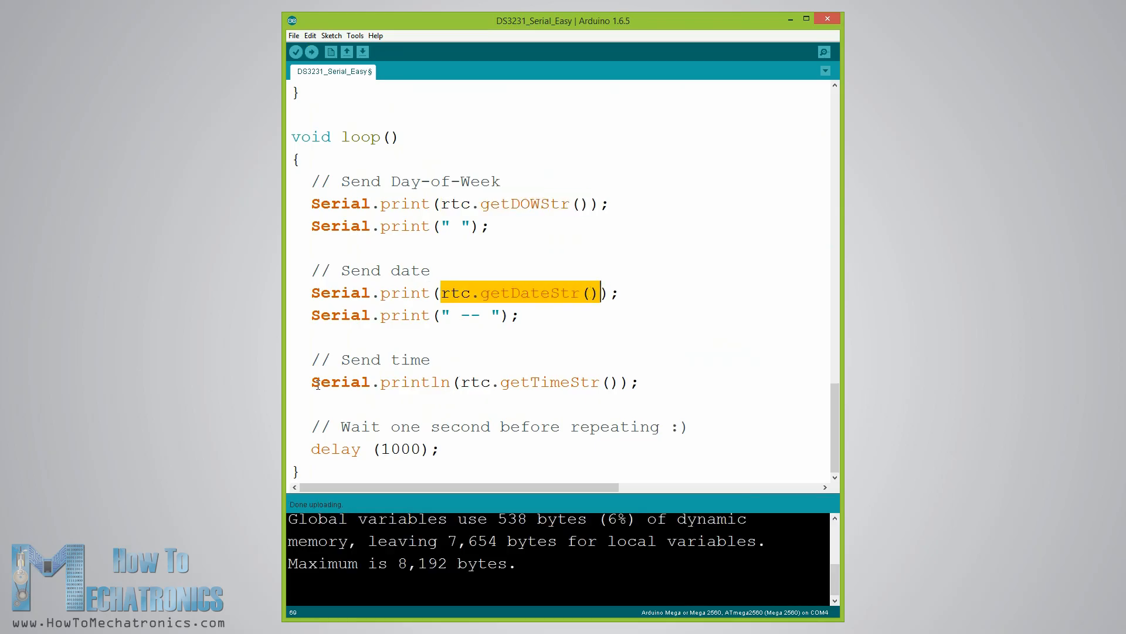
click(637, 381)
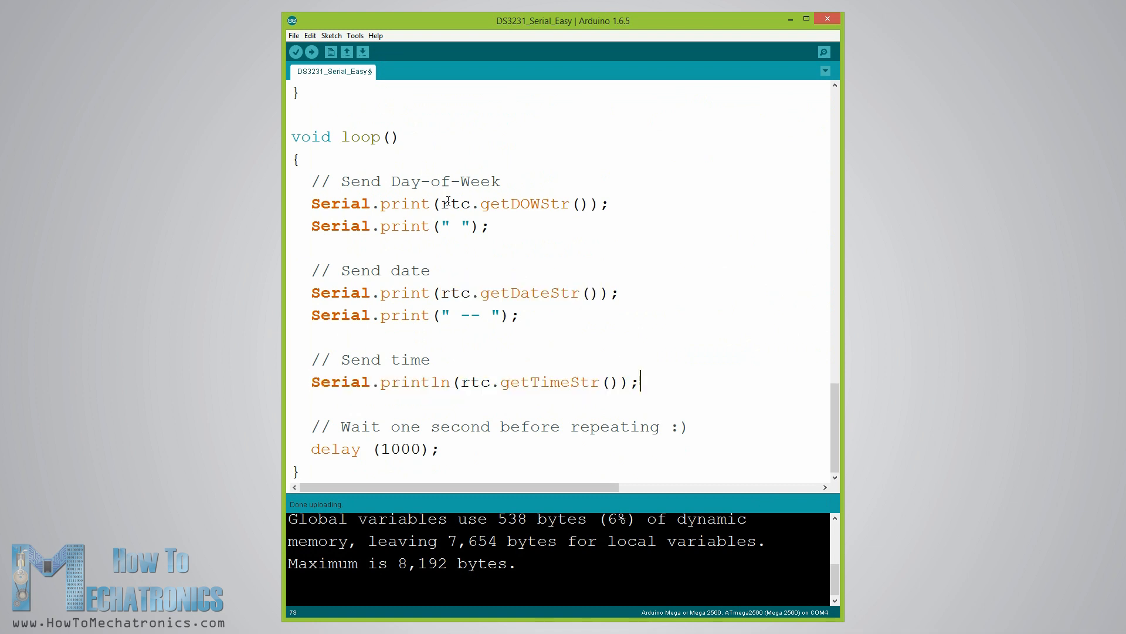
click(823, 51)
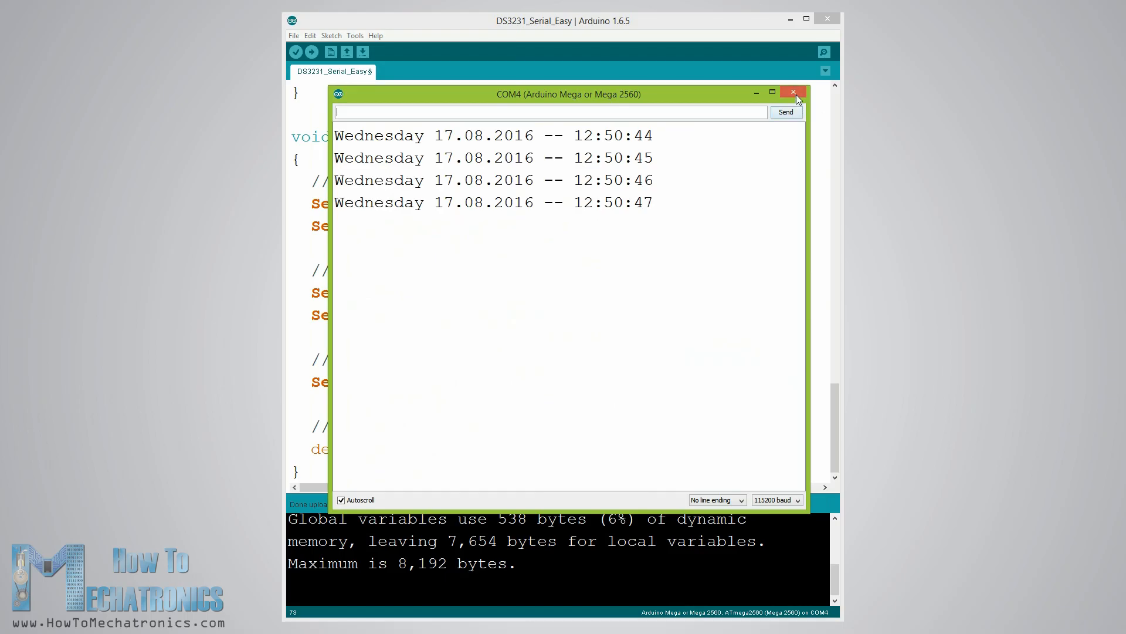
Step: Close and reopen the Serial Monitor to watch the board print the date and time
click(793, 92)
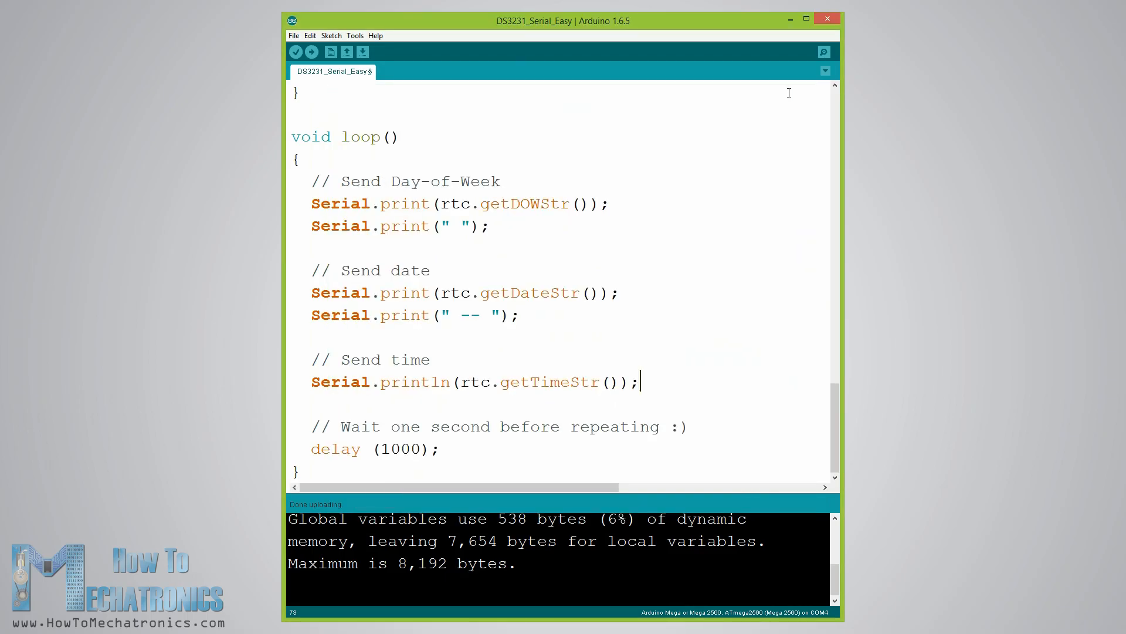
click(823, 51)
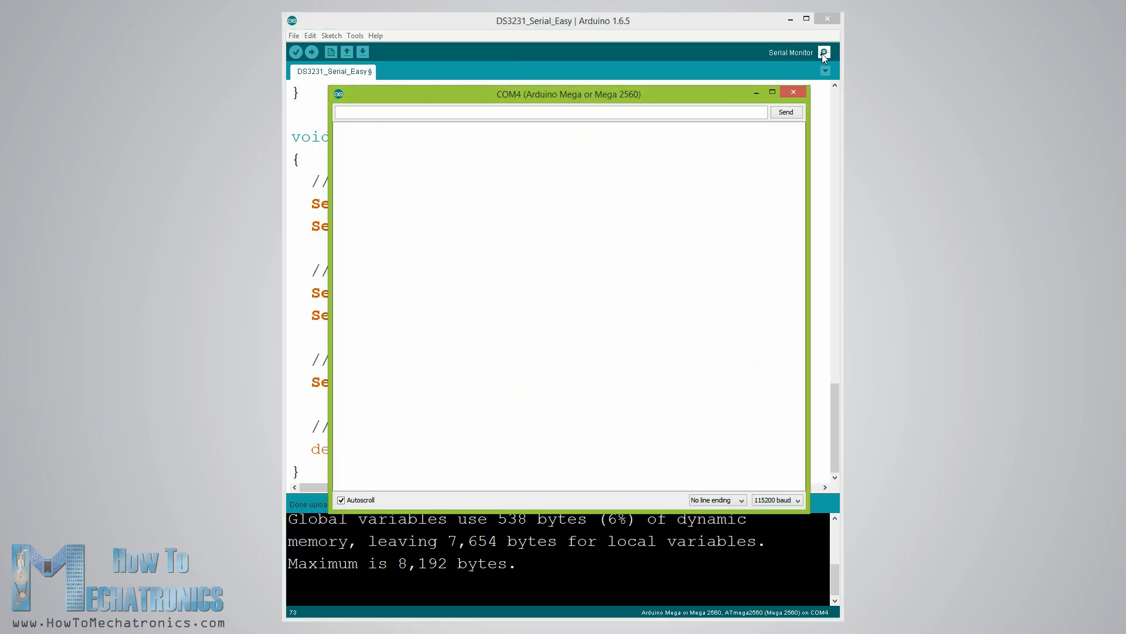